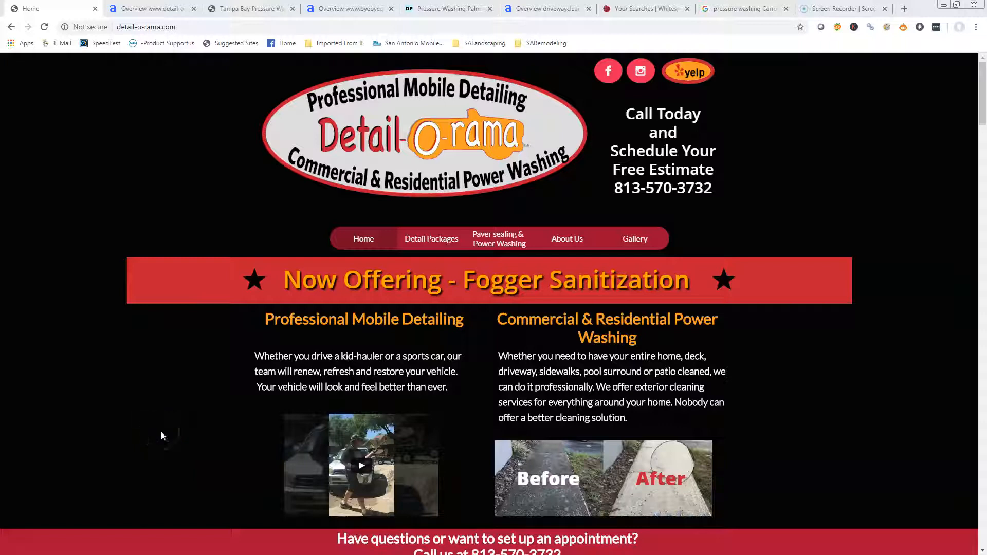
pyautogui.moveTo(176, 401)
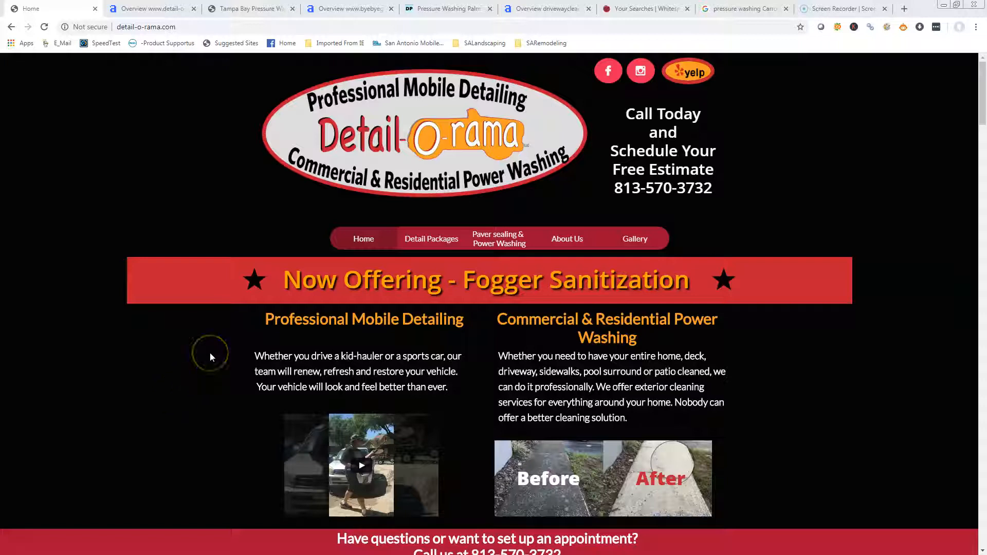
pyautogui.moveTo(201, 350)
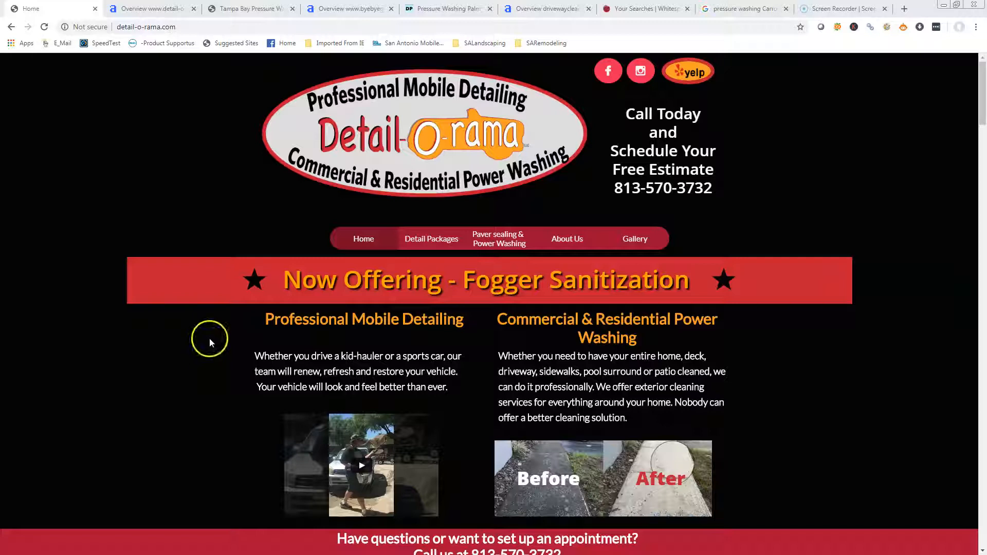
pyautogui.moveTo(210, 341)
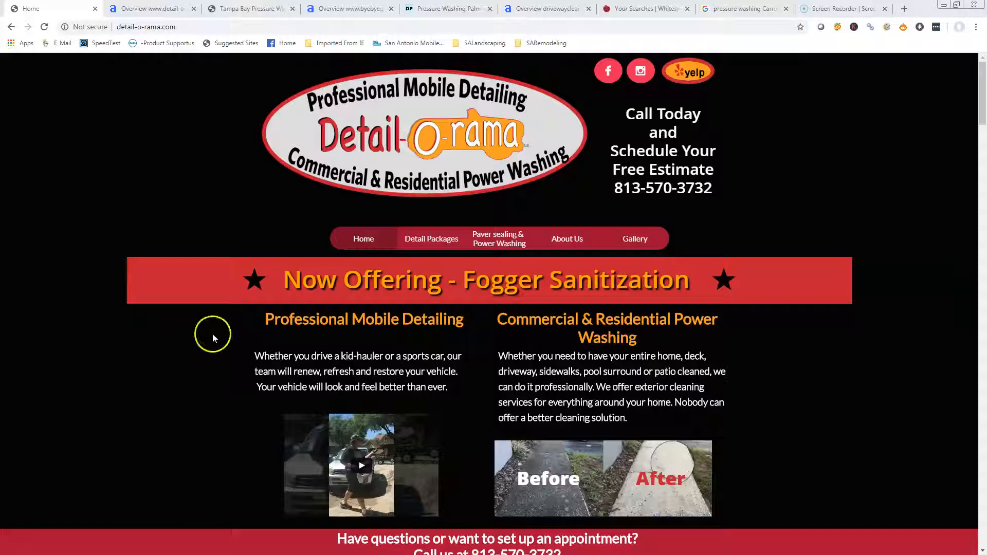
# - Scroll through the Detail-O-Rama homepage sections and back toward the top
pyautogui.scroll(-3)
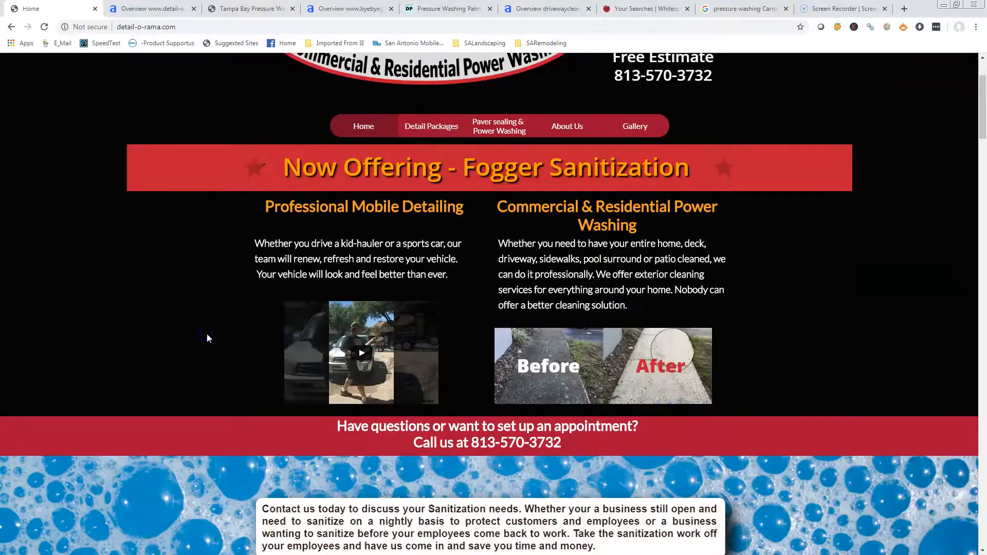
pyautogui.scroll(-3)
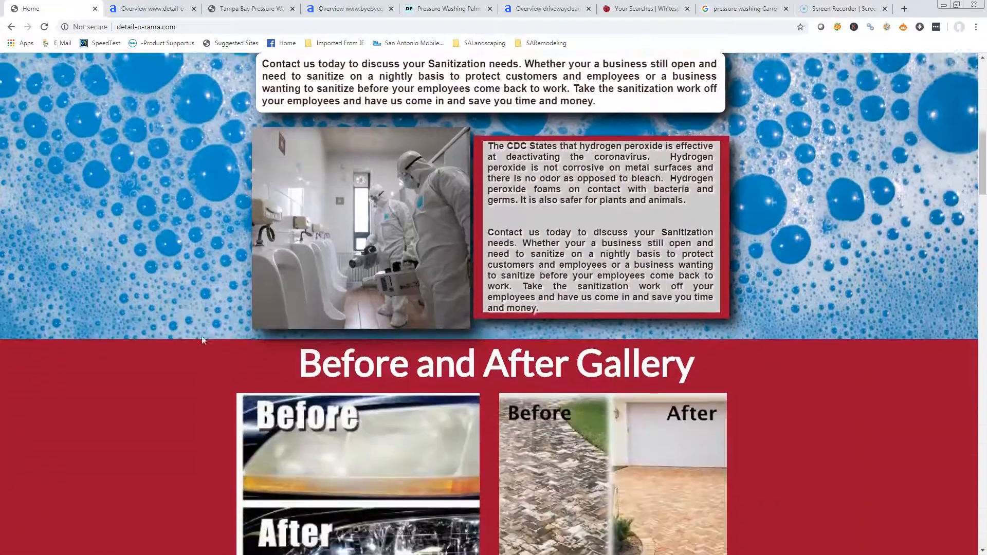
pyautogui.scroll(-3)
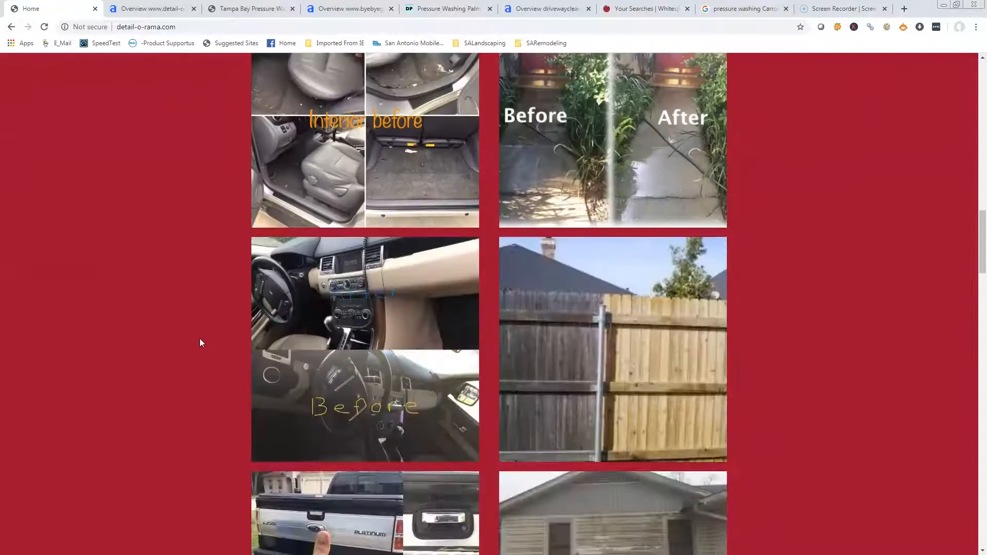
pyautogui.scroll(-3)
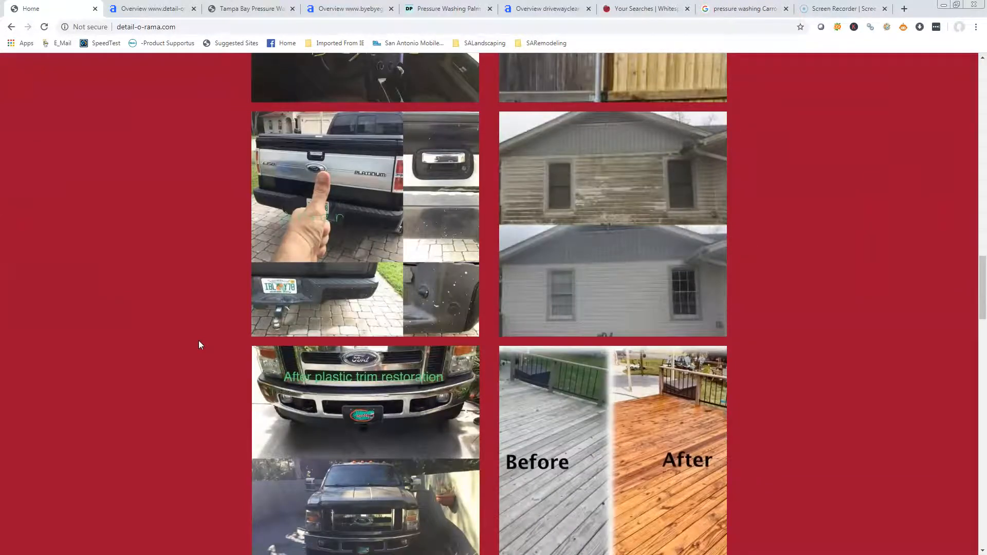
pyautogui.scroll(3)
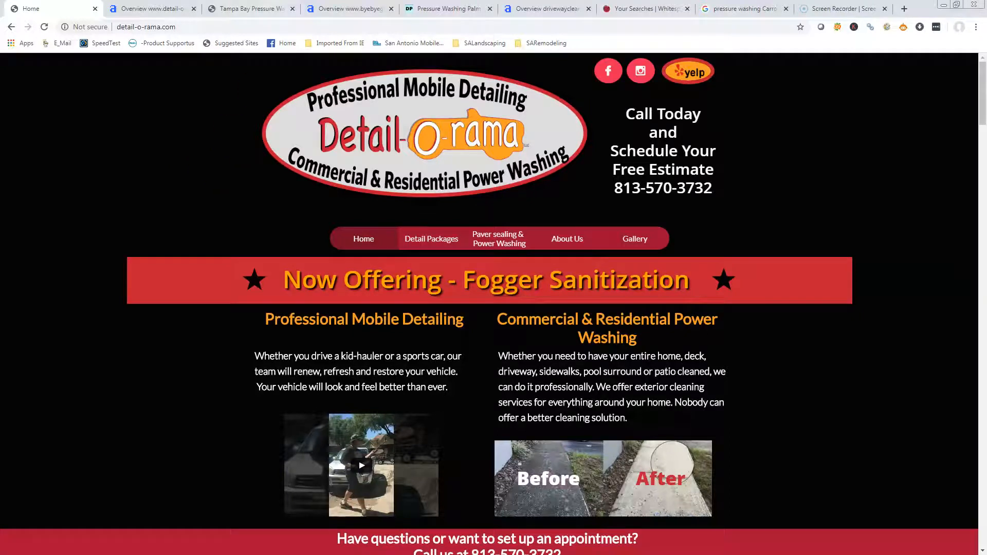
# - Review the Grime Time Pressure Washing homepage through its about, certifications and contact sections
pyautogui.click(248, 8)
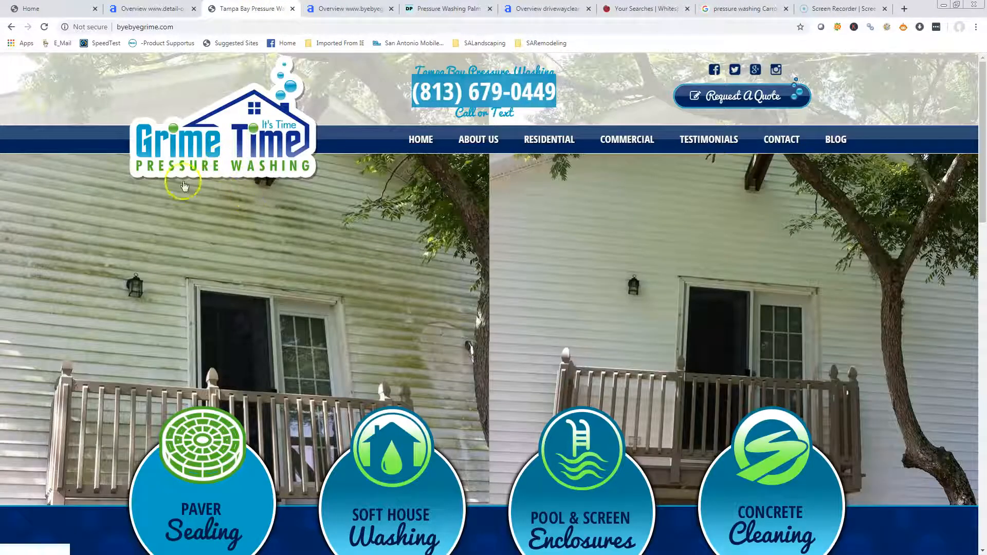
pyautogui.scroll(-3)
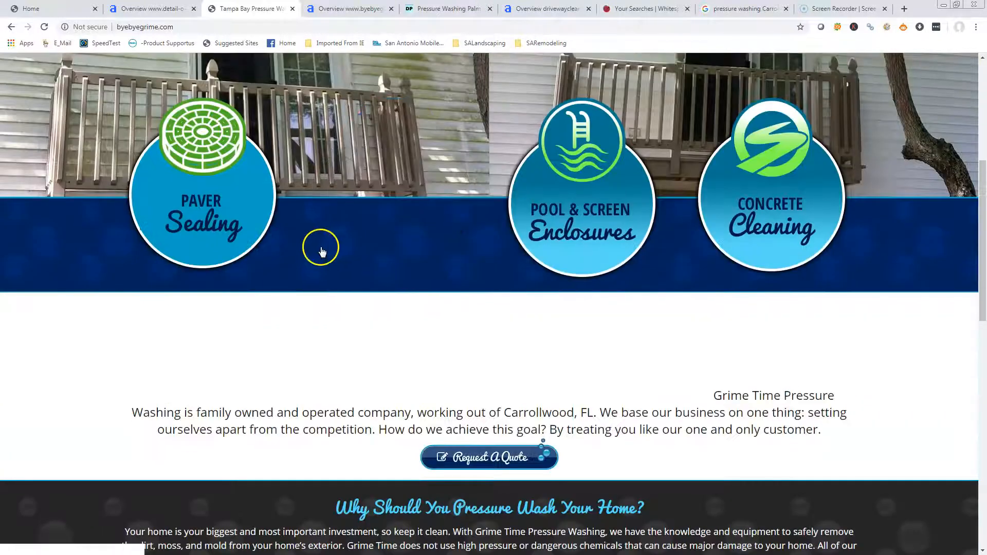
pyautogui.scroll(-3)
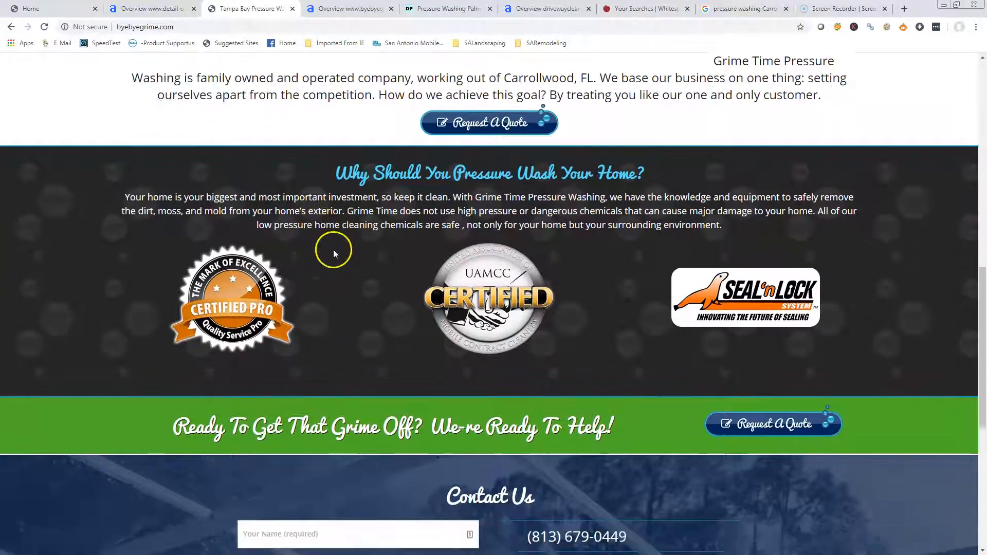
pyautogui.scroll(-3)
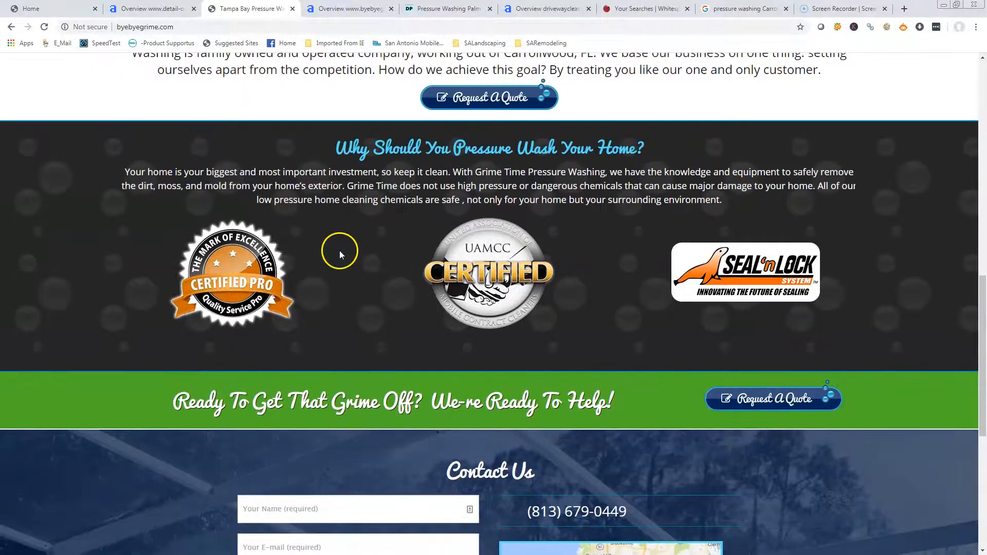
pyautogui.scroll(-3)
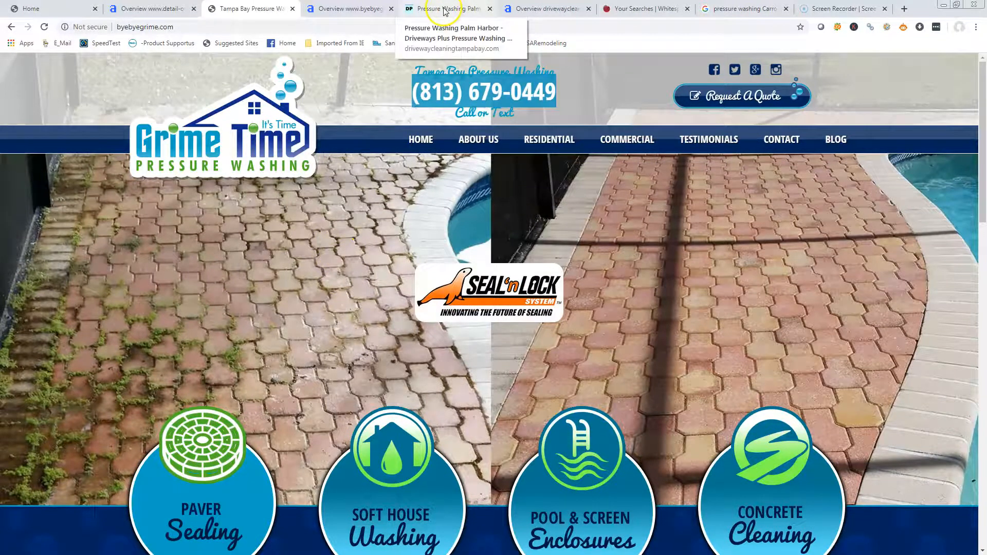
# - Review the Driveways Plus Palm Harbor homepage through its services, reviews, FAQs and equipment sections
pyautogui.click(448, 8)
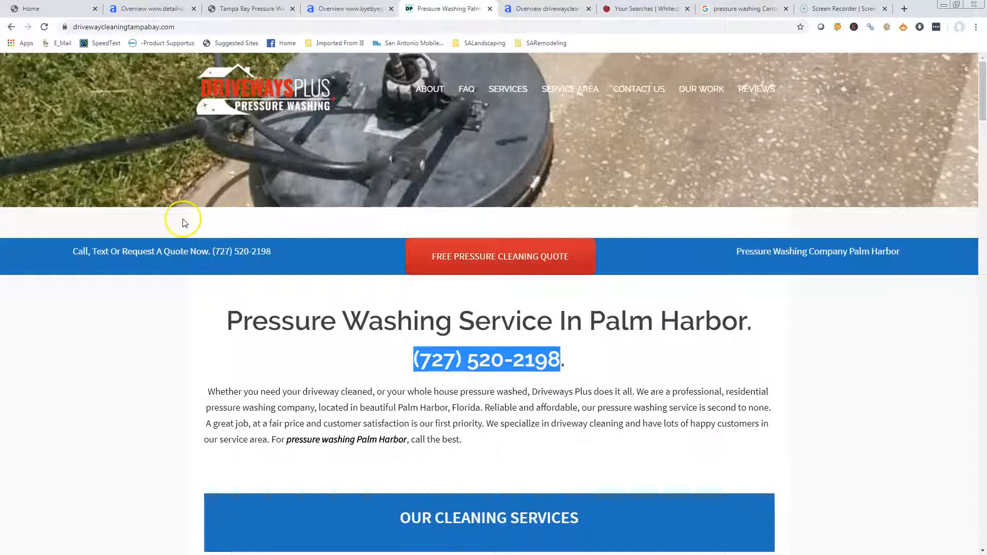
pyautogui.scroll(-3)
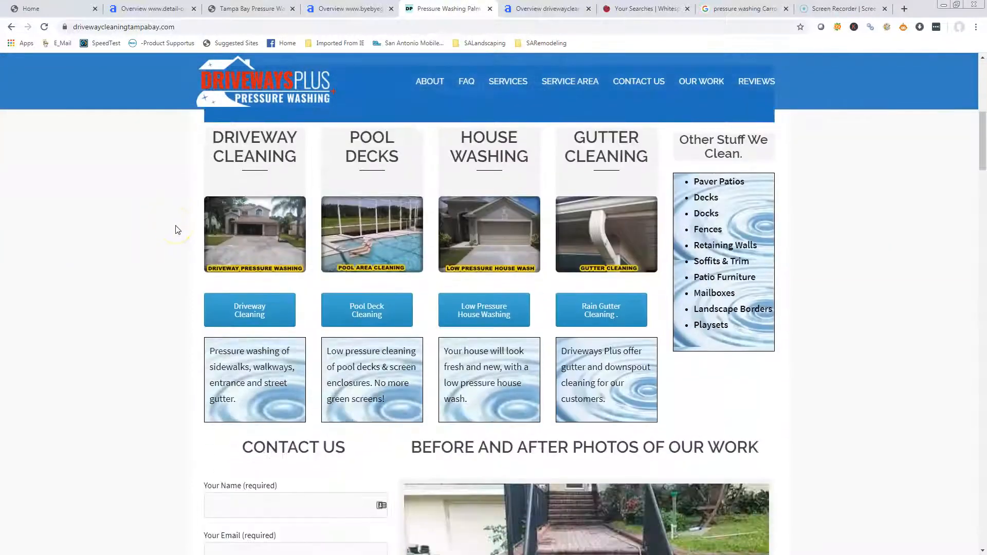
pyautogui.scroll(-3)
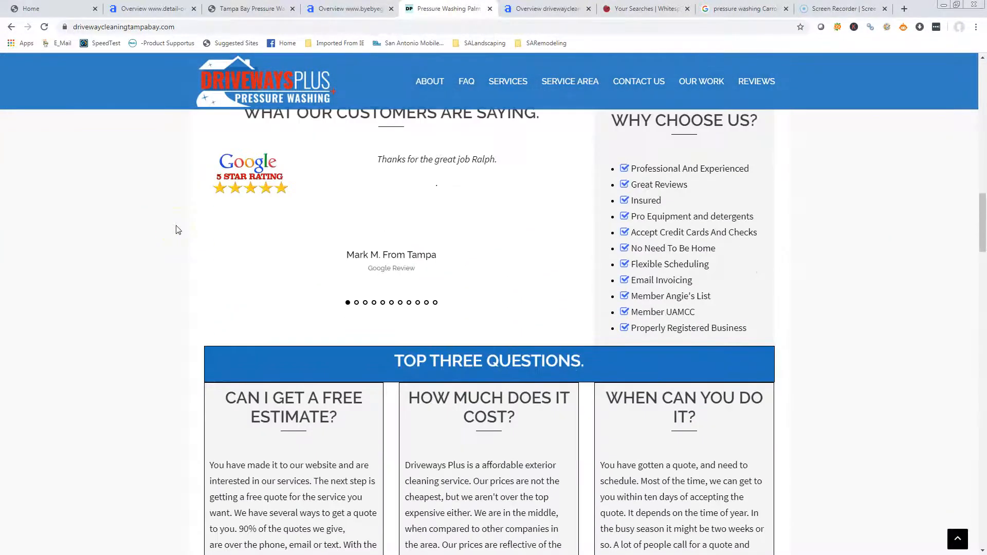
pyautogui.scroll(-3)
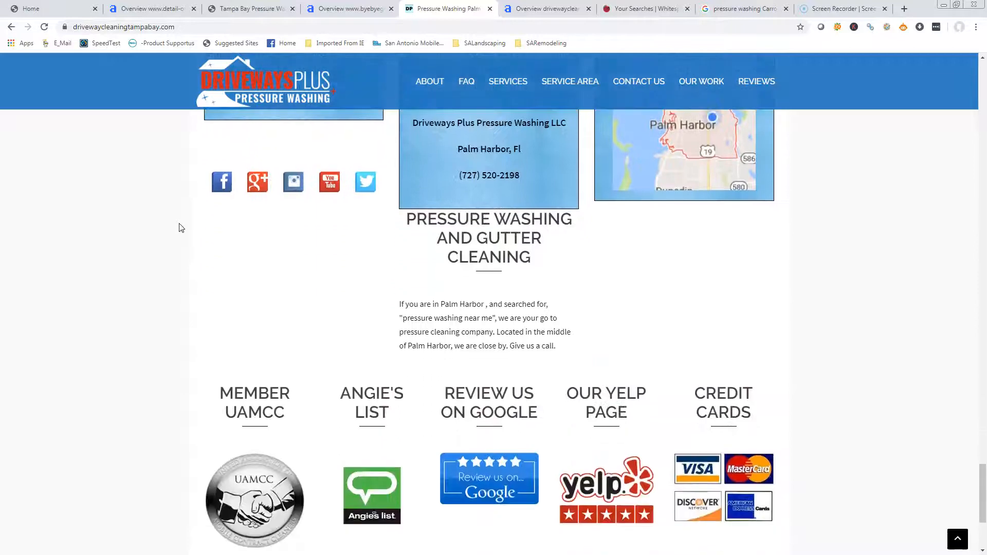
pyautogui.scroll(3)
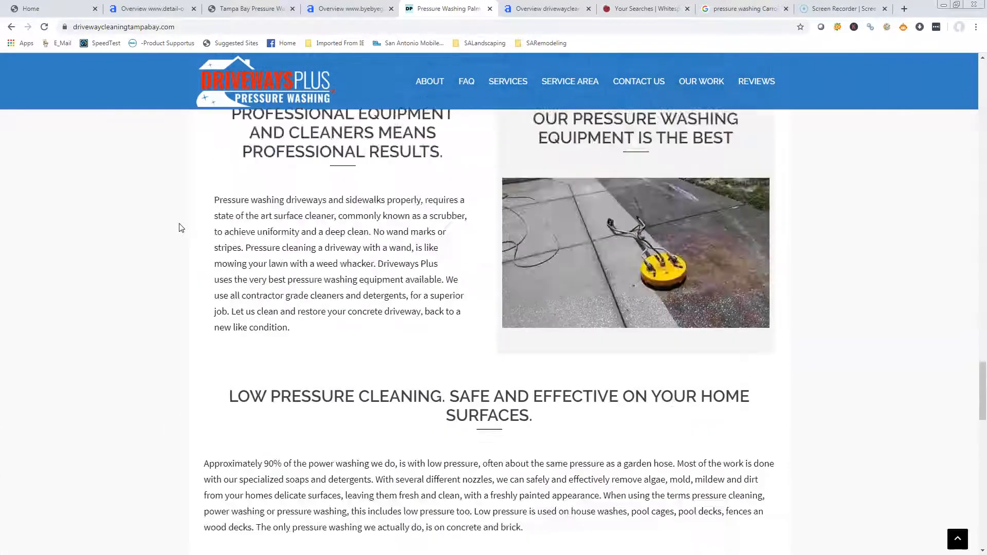
pyautogui.scroll(-3)
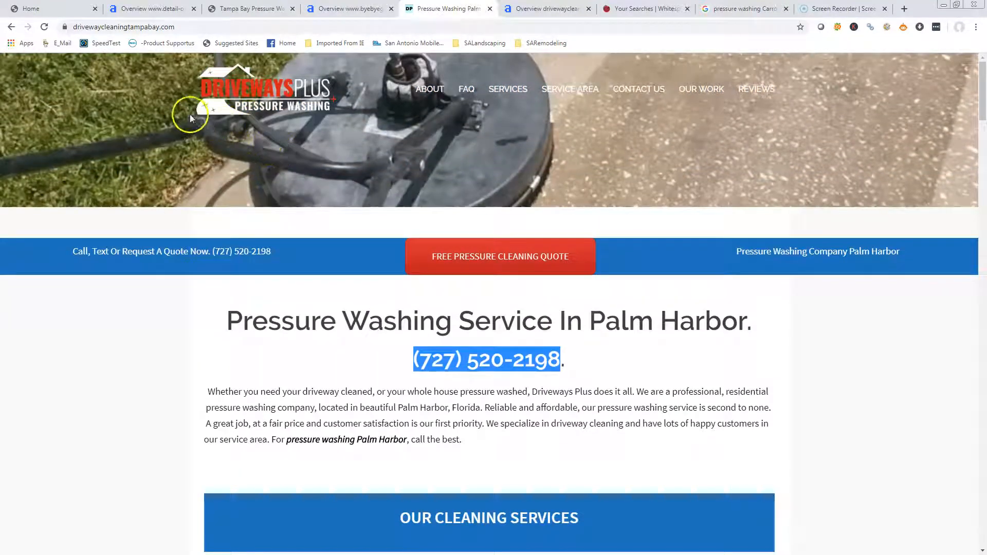
pyautogui.moveTo(181, 208)
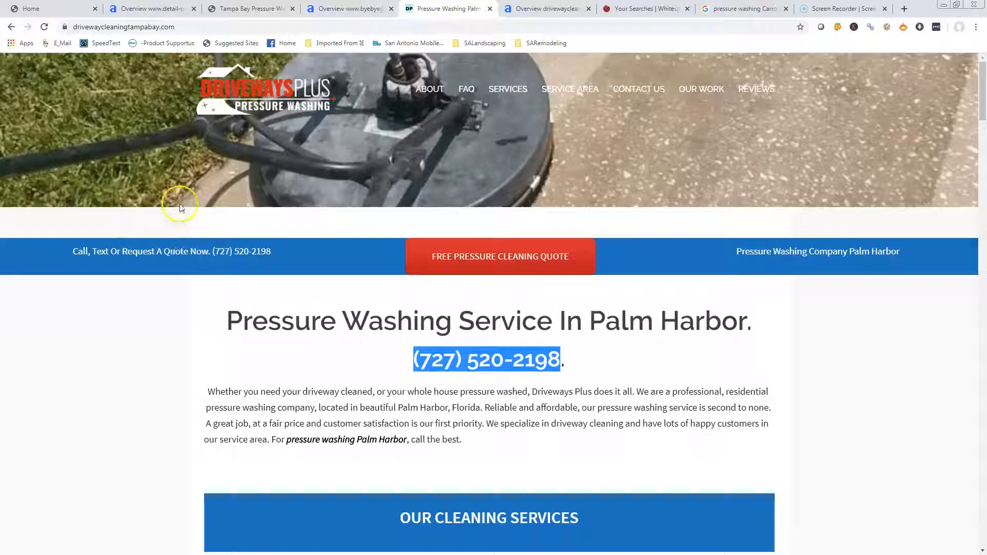
pyautogui.moveTo(365, 158)
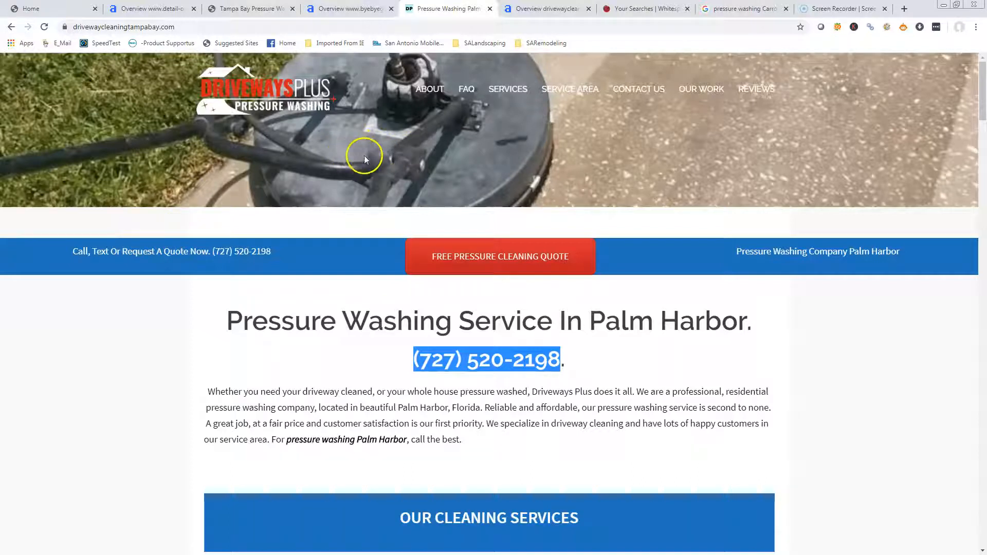
# - View Google's 'pressure washing Carrollwood' results with Grime Time, Xtreme Window Cleaning and Paver Rescue in the map pack
pyautogui.click(742, 8)
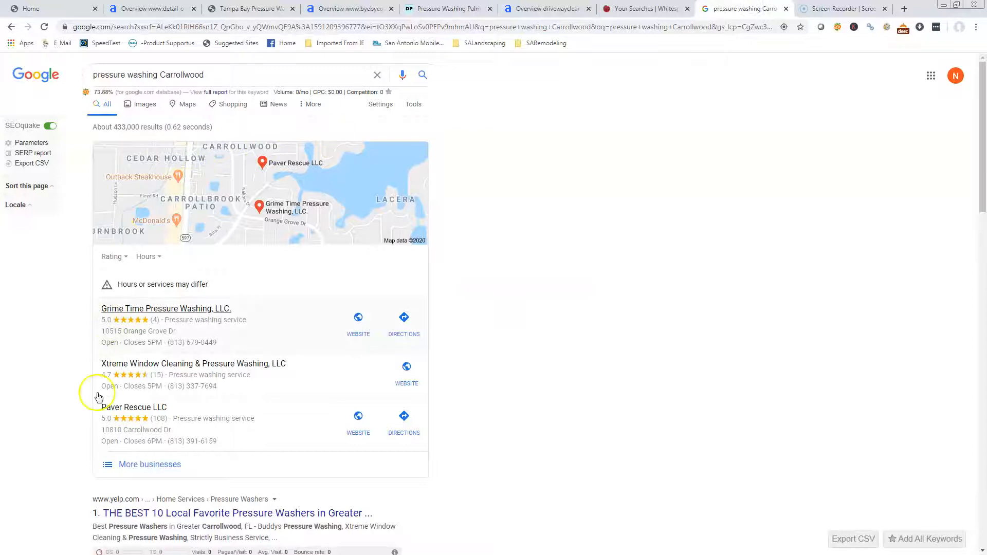
pyautogui.moveTo(109, 248)
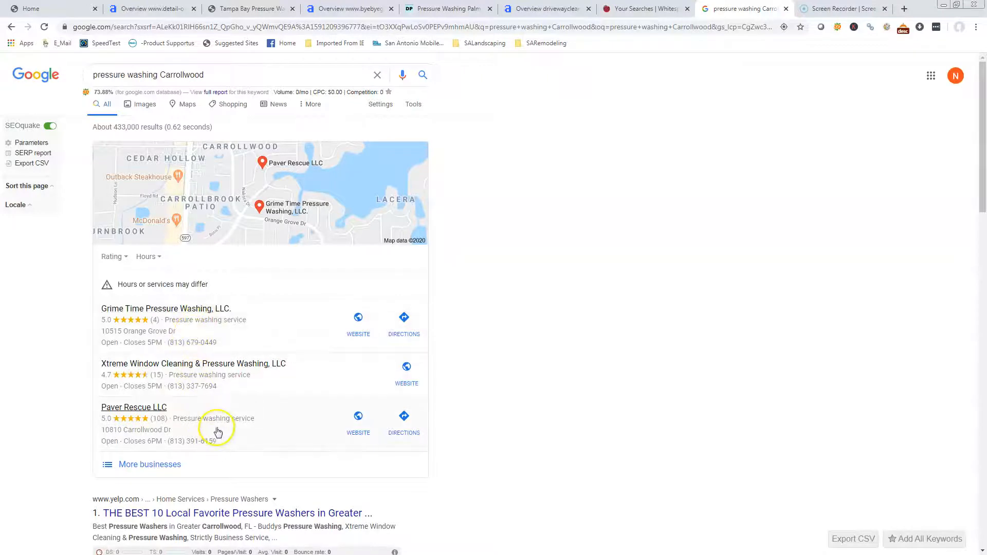
pyautogui.moveTo(224, 416)
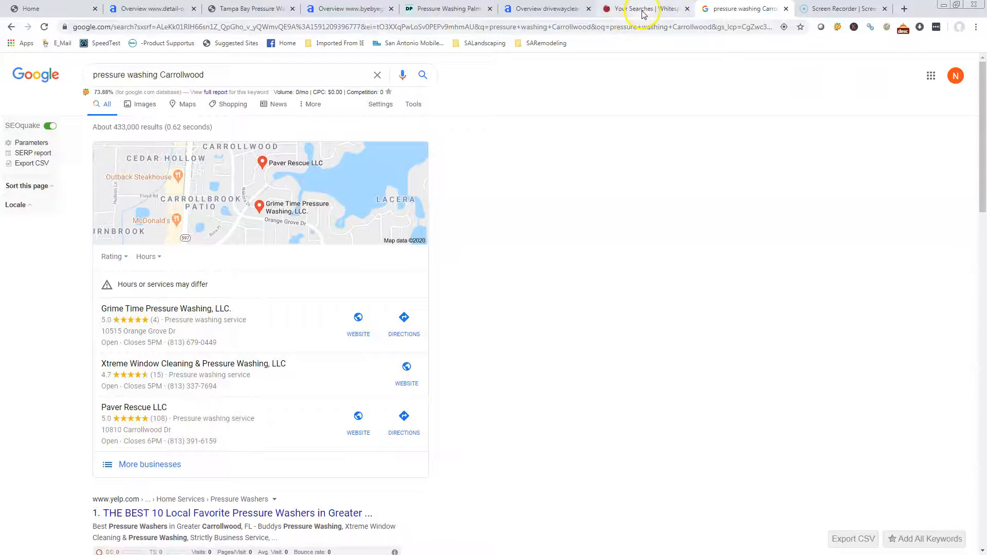
# - Compare Whitespark citation counts: Driveways Plus 39, Grime Time 20, Detail-O-Rama 13
pyautogui.click(642, 9)
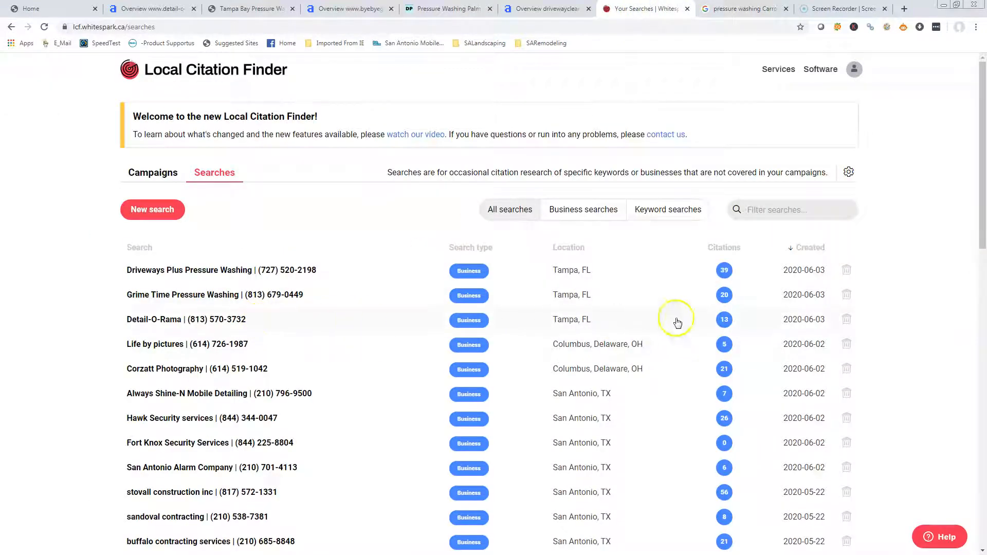
pyautogui.moveTo(724, 295)
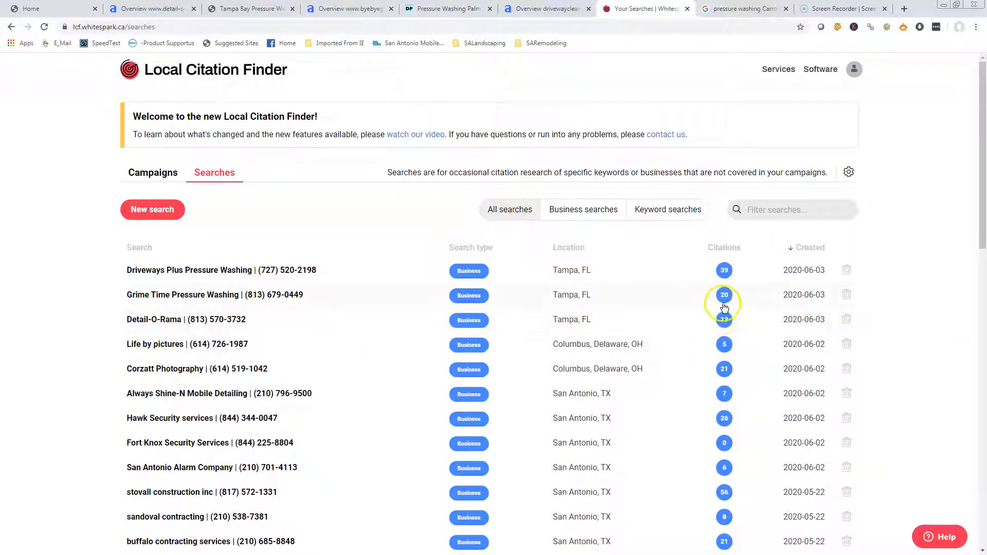
pyautogui.moveTo(734, 284)
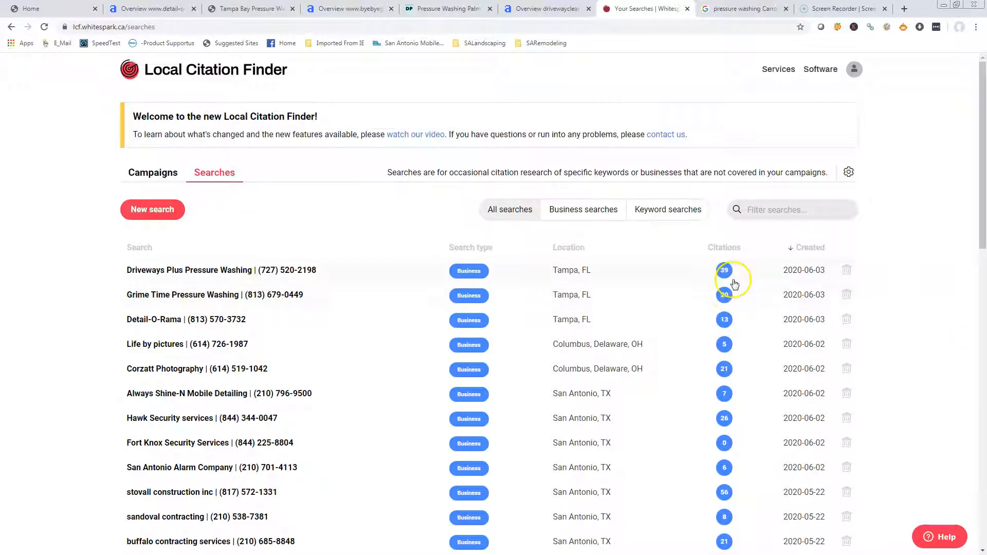
pyautogui.moveTo(731, 313)
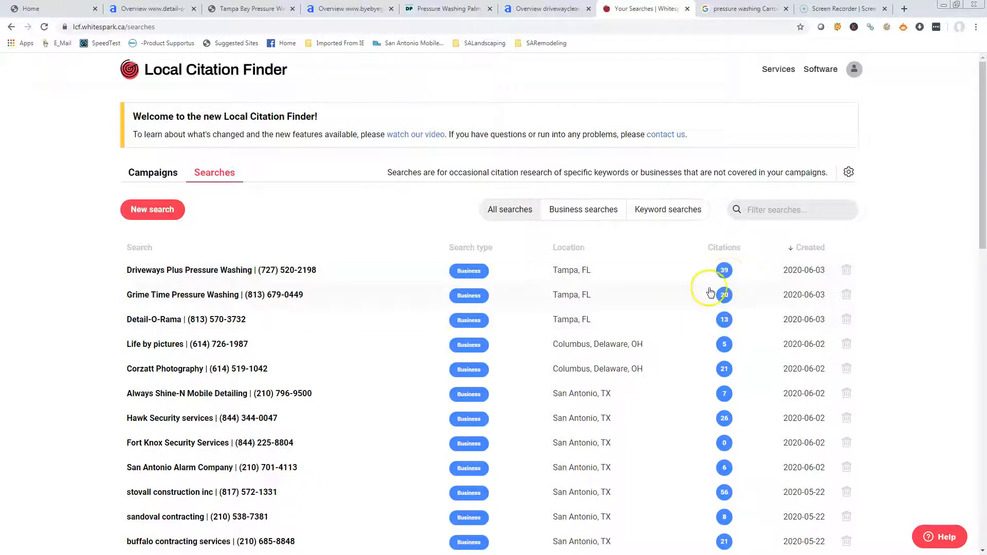
# - Return to the Carrollwood search results, then view the Ahrefs overview for detail-o-rama.com showing DR 0 and no backlinks
pyautogui.click(742, 9)
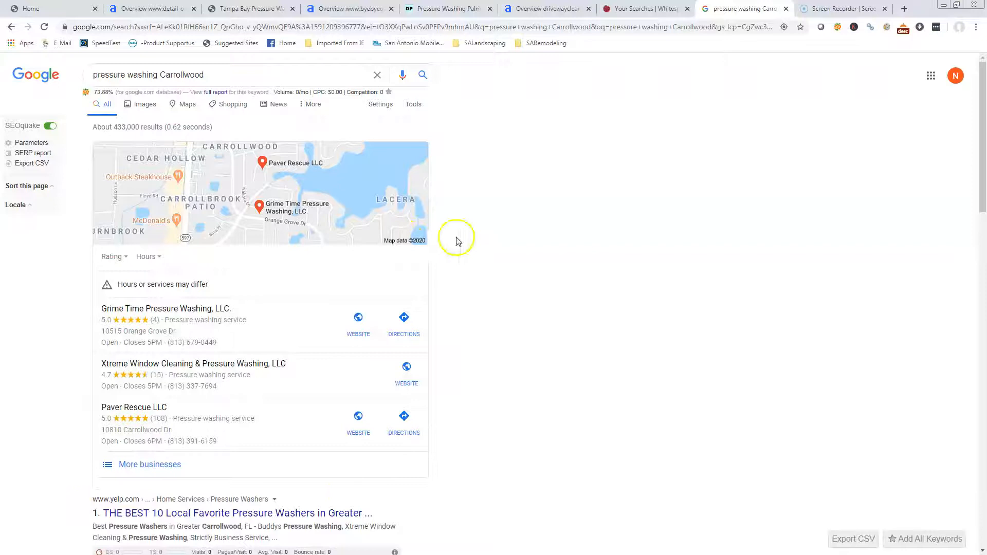
pyautogui.moveTo(508, 188)
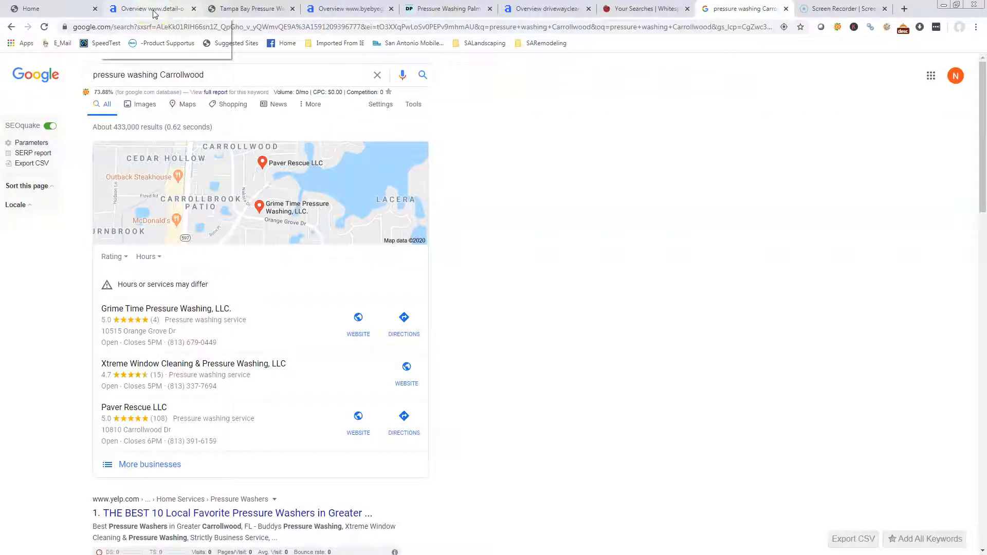
pyautogui.click(152, 8)
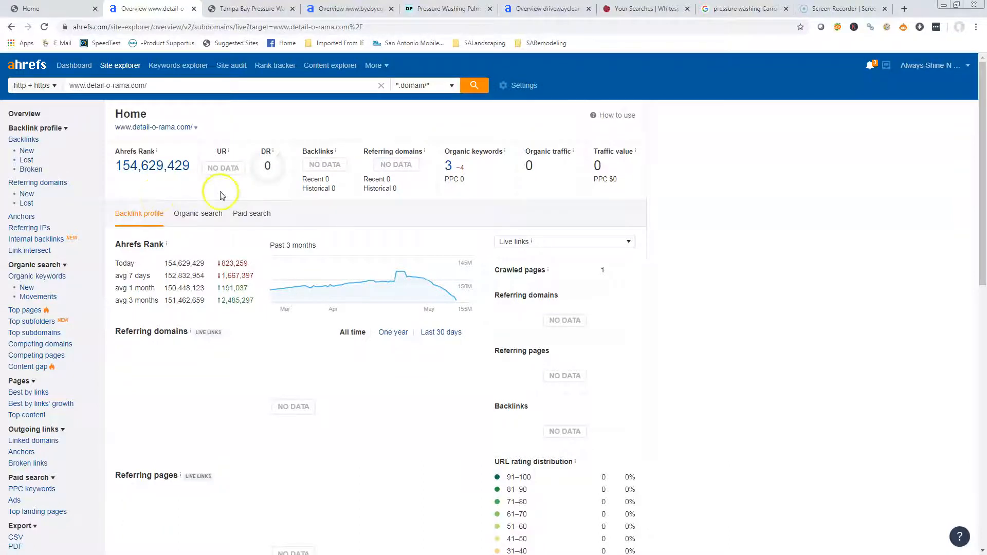
pyautogui.moveTo(390, 213)
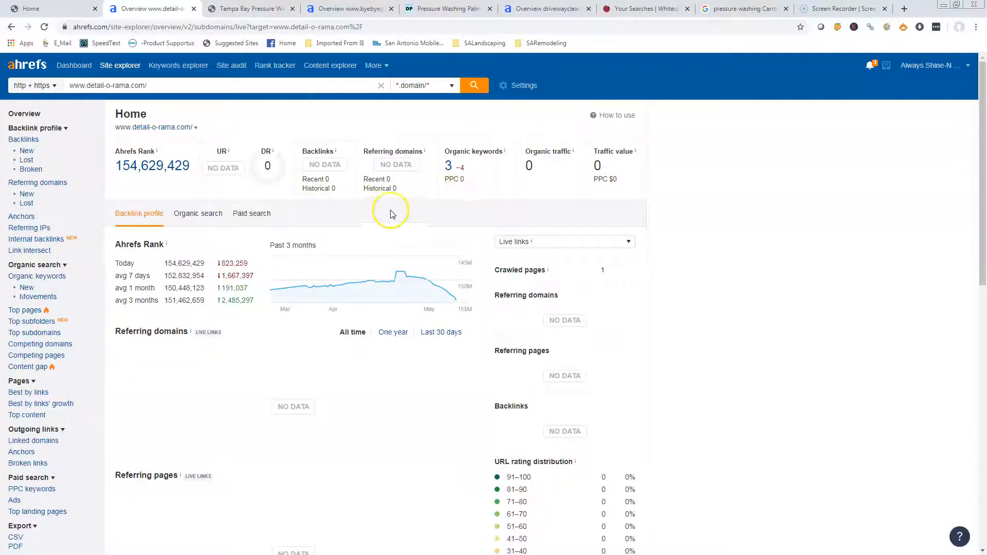
pyautogui.moveTo(352, 187)
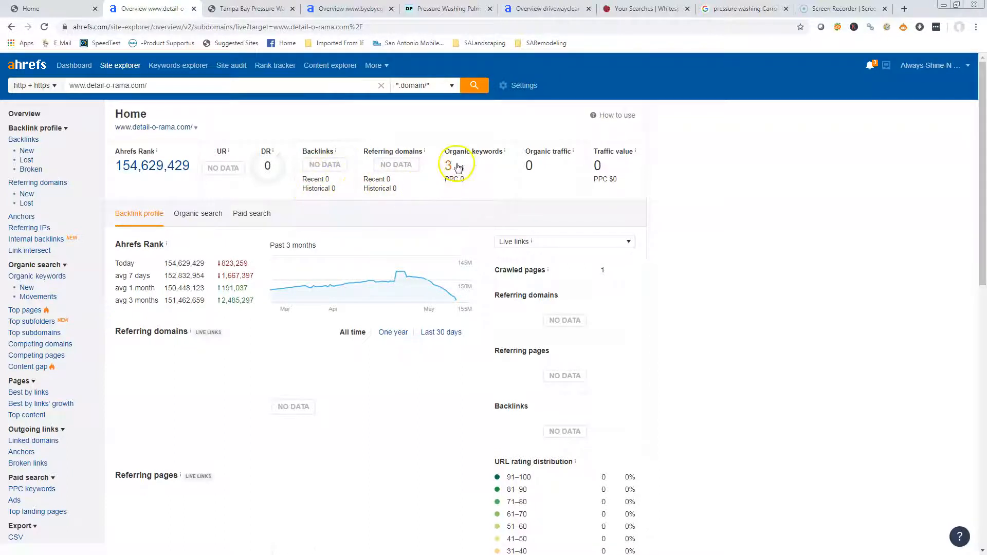
# - View detail-o-rama.com's Organic Keywords report listing its three ranking keywords
pyautogui.click(450, 166)
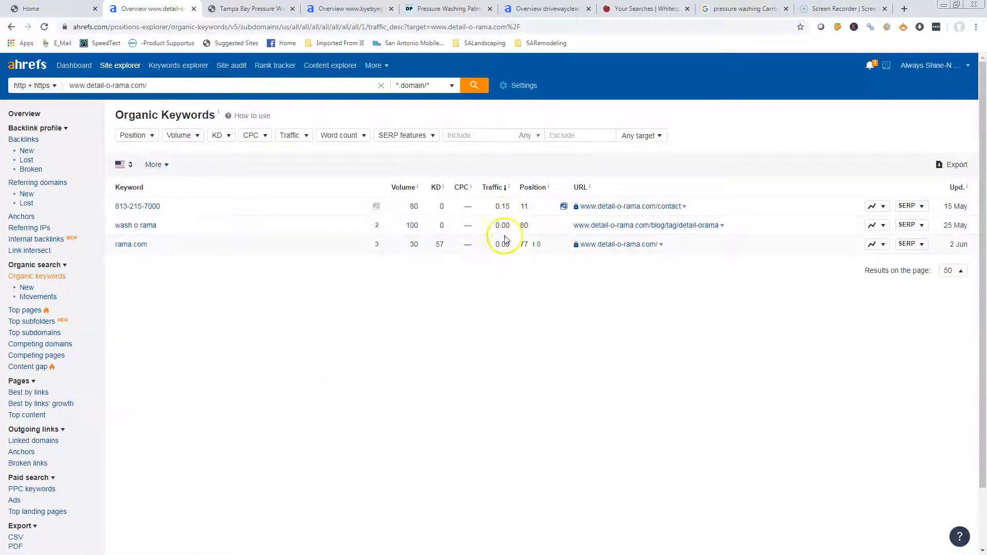
pyautogui.moveTo(528, 214)
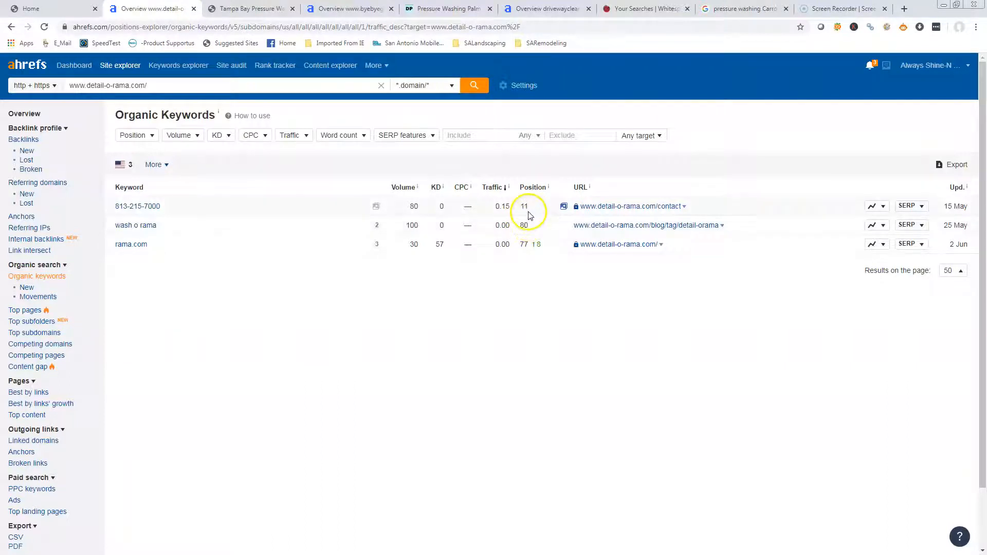
pyautogui.moveTo(528, 226)
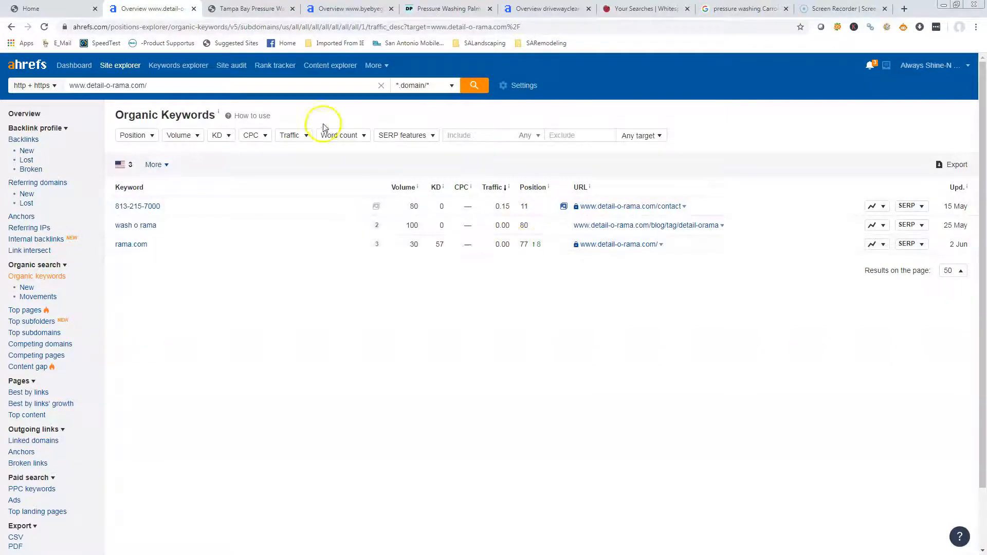
pyautogui.moveTo(347, 10)
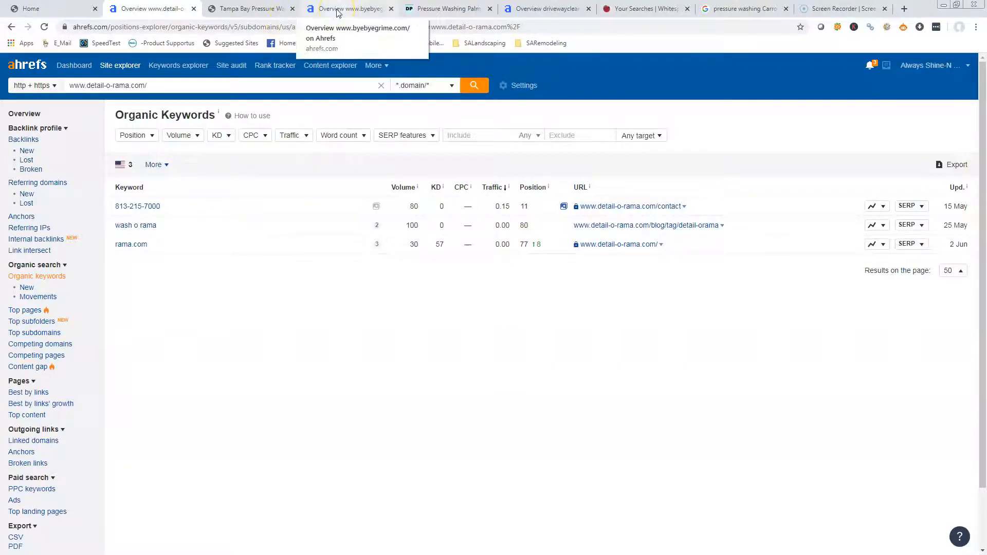
# - View byebyegrime.com's Organic Keywords report with 80 US keywords led by pool cage cleaning
pyautogui.click(349, 9)
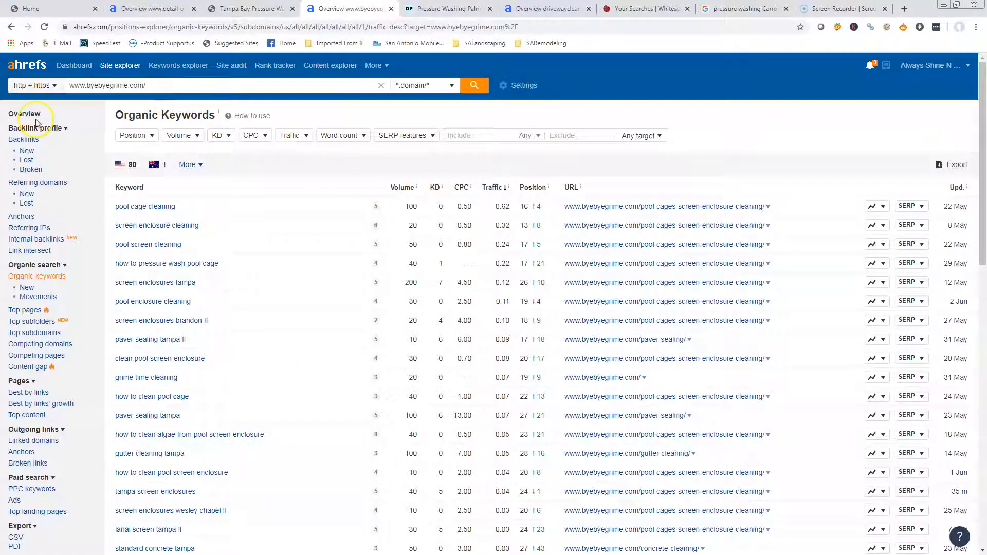
# - Check byebyegrime.com's overview (12 backlinks, 5 referring domains, $5 traffic value) and return to its organic keywords list
pyautogui.click(23, 113)
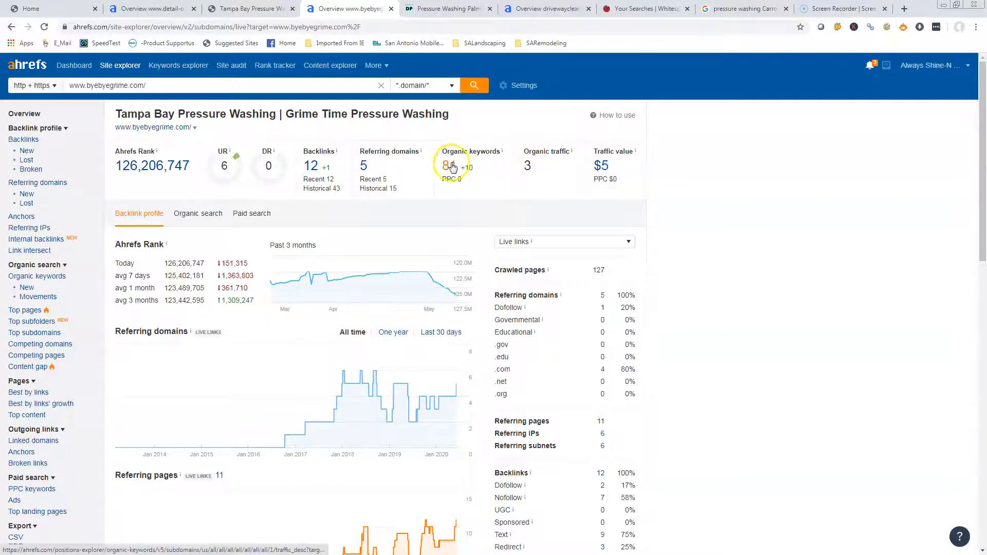
pyautogui.click(451, 165)
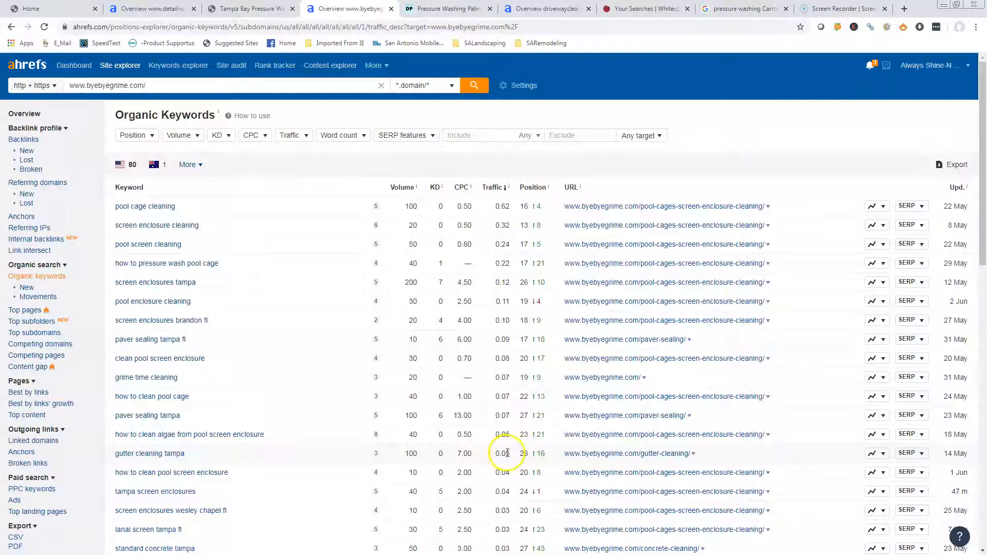
pyautogui.moveTo(407, 454)
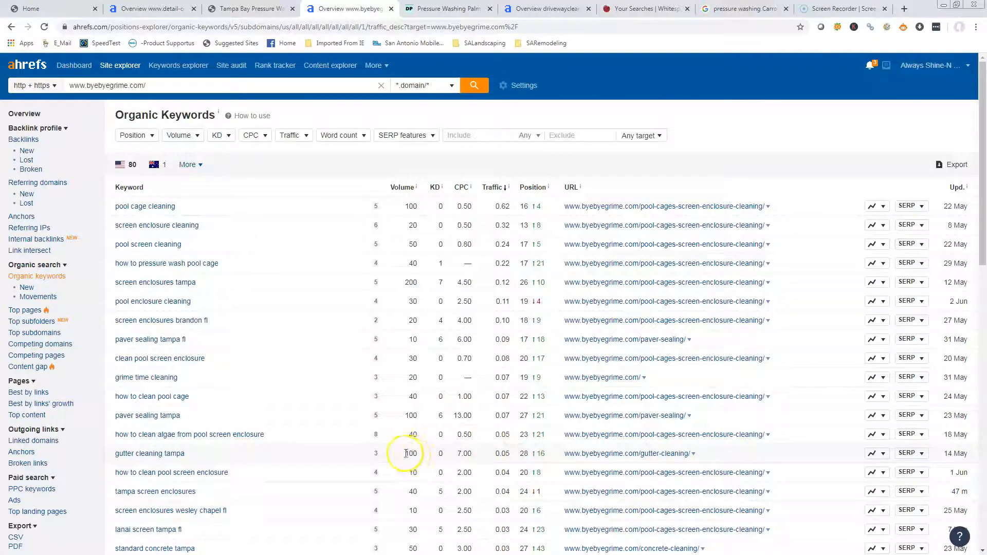
pyautogui.moveTo(211, 388)
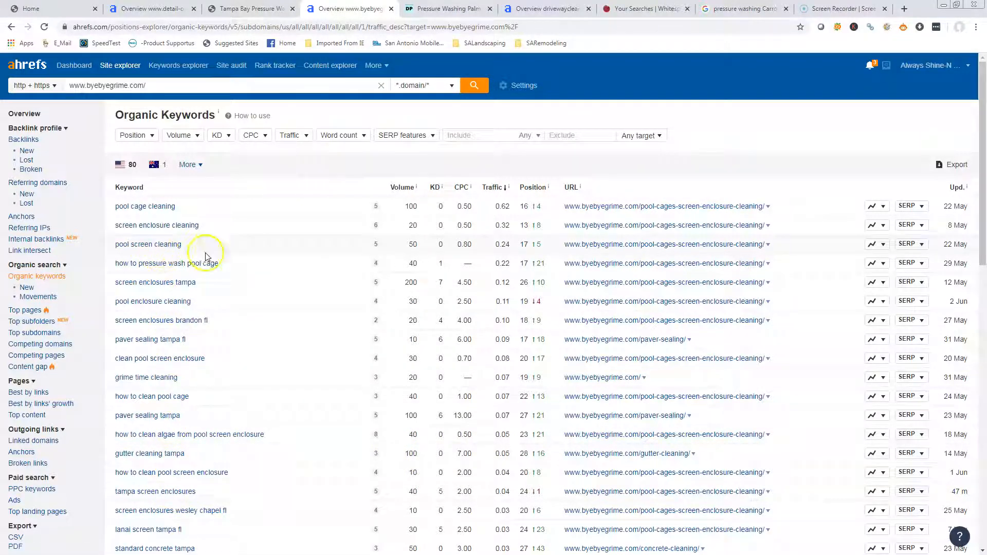
pyautogui.moveTo(427, 251)
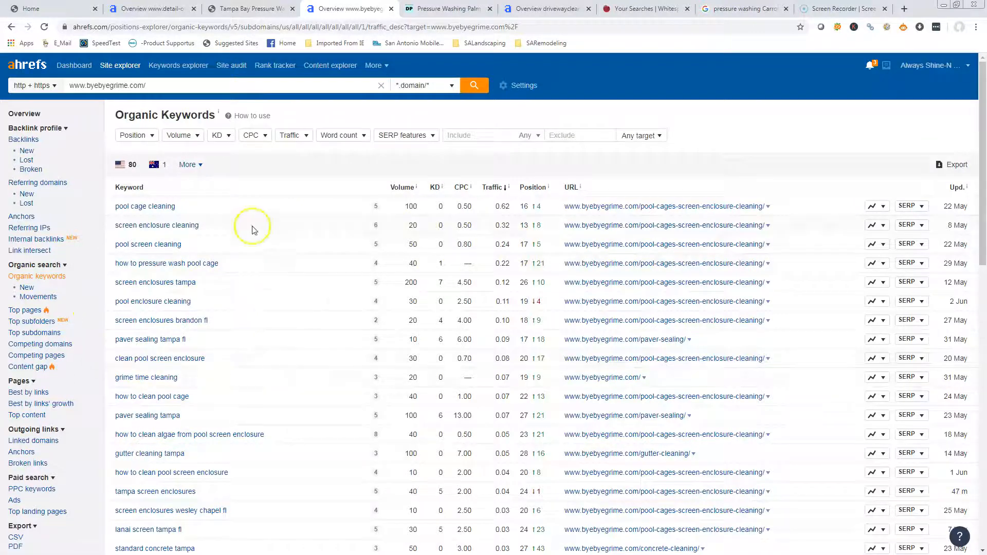
pyautogui.moveTo(164, 290)
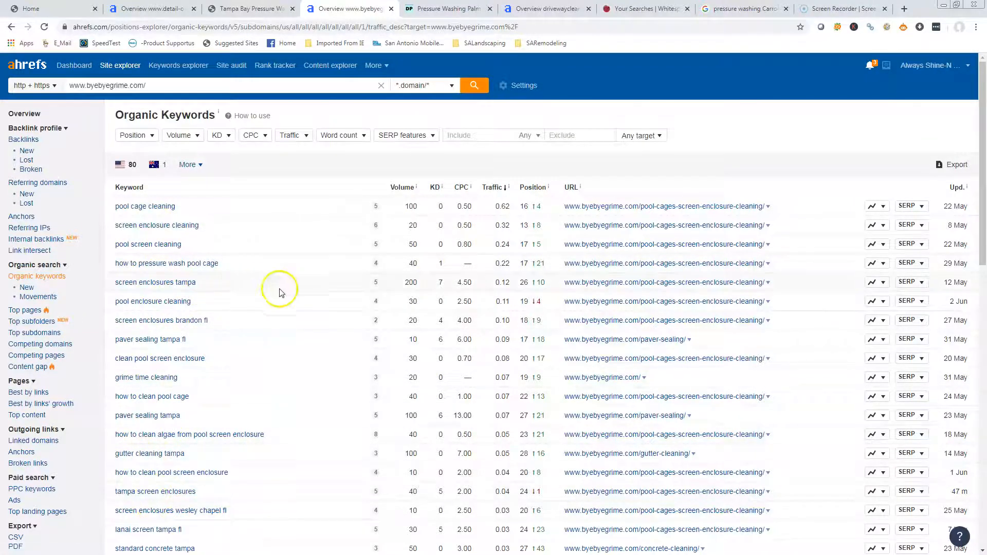
pyautogui.moveTo(554, 8)
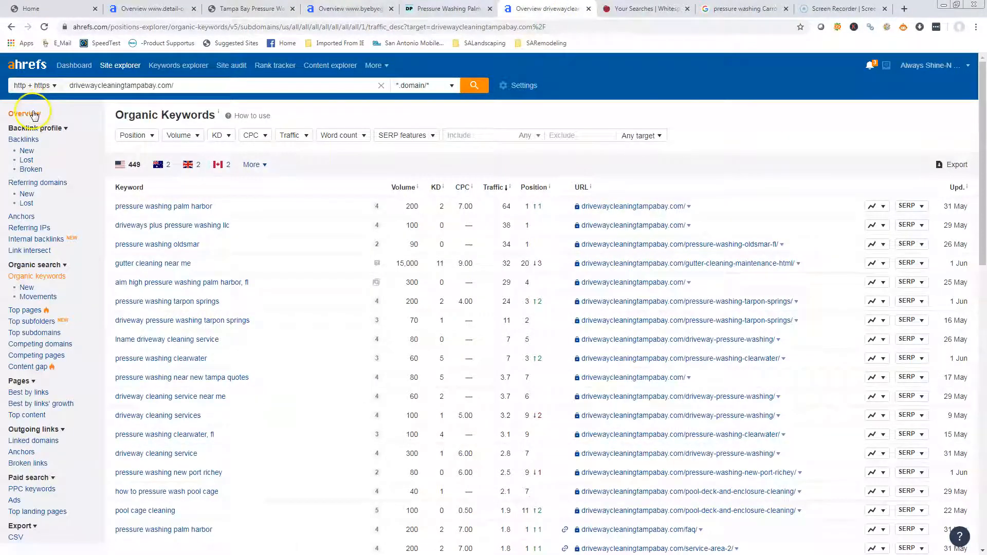
pyautogui.click(24, 113)
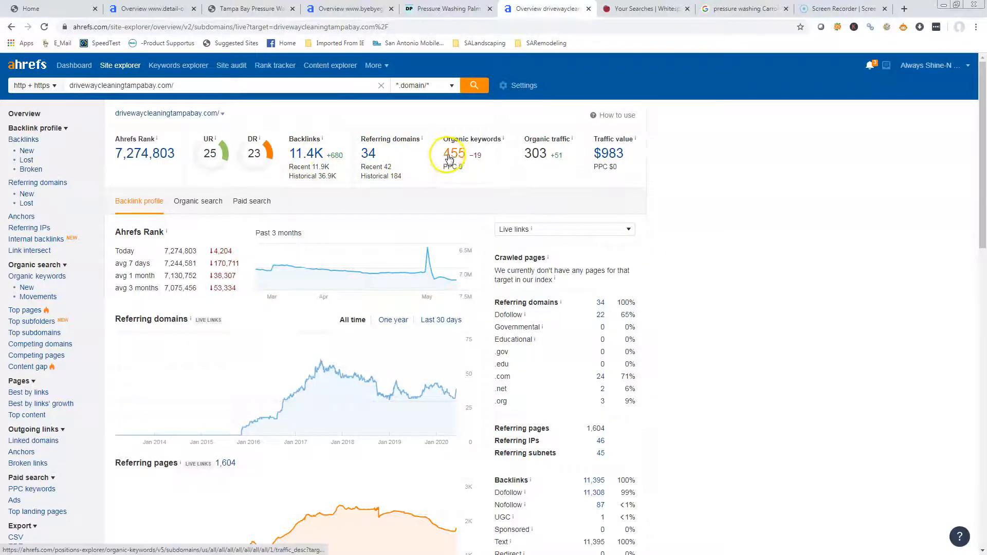
pyautogui.click(454, 153)
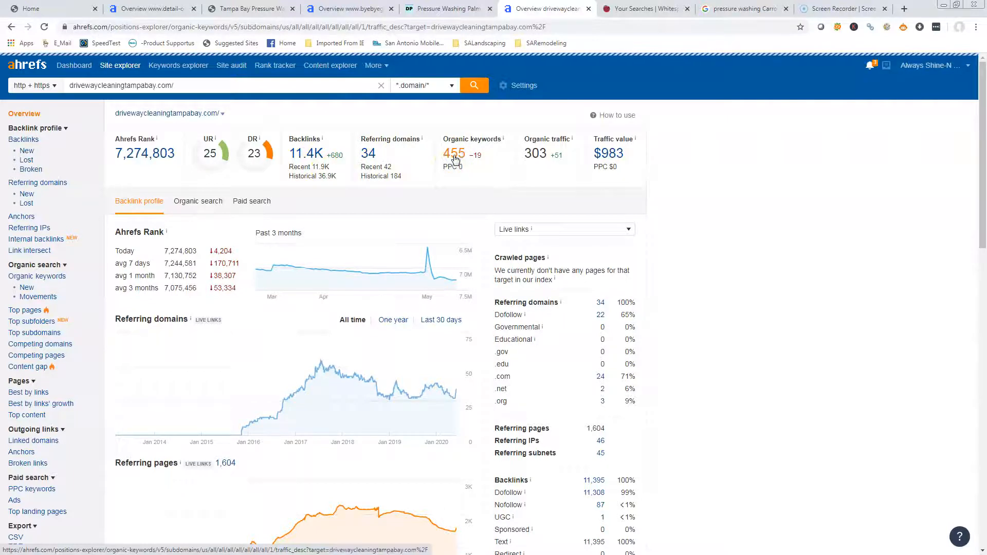
pyautogui.click(454, 153)
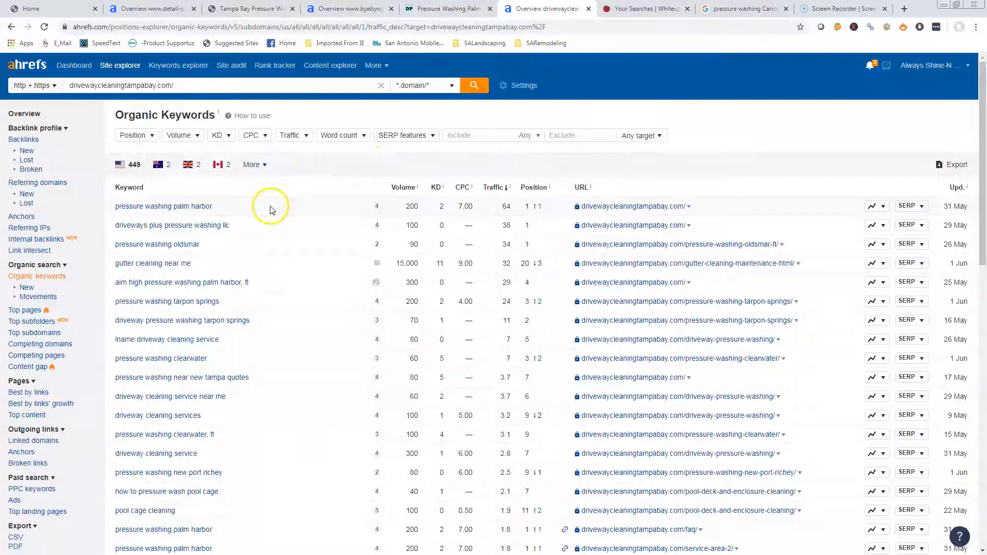
pyautogui.moveTo(186, 217)
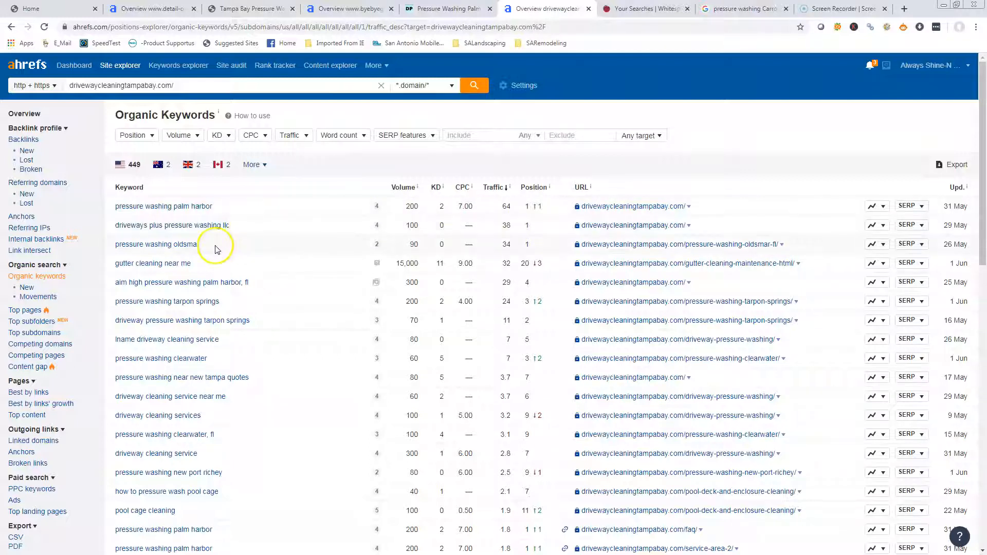
pyautogui.moveTo(196, 268)
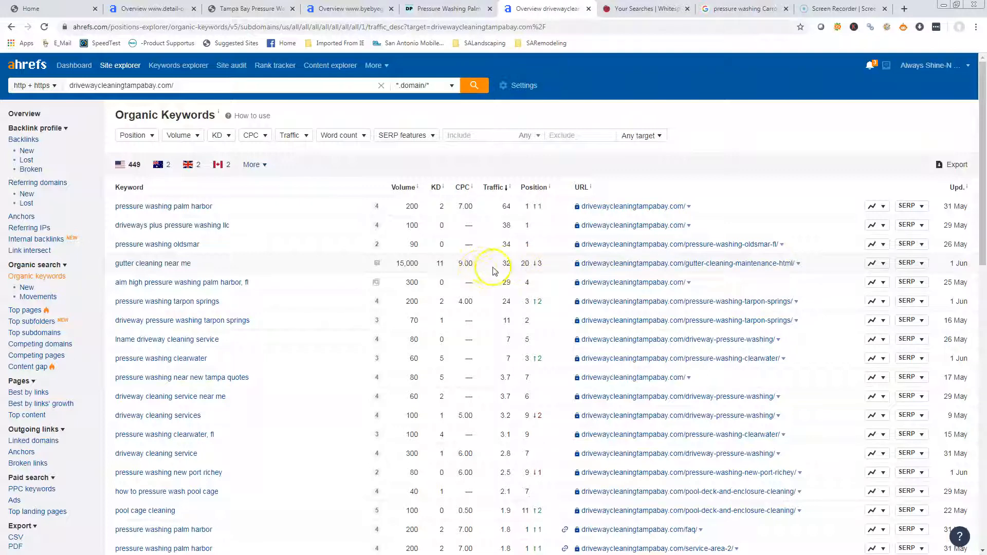
pyautogui.moveTo(267, 306)
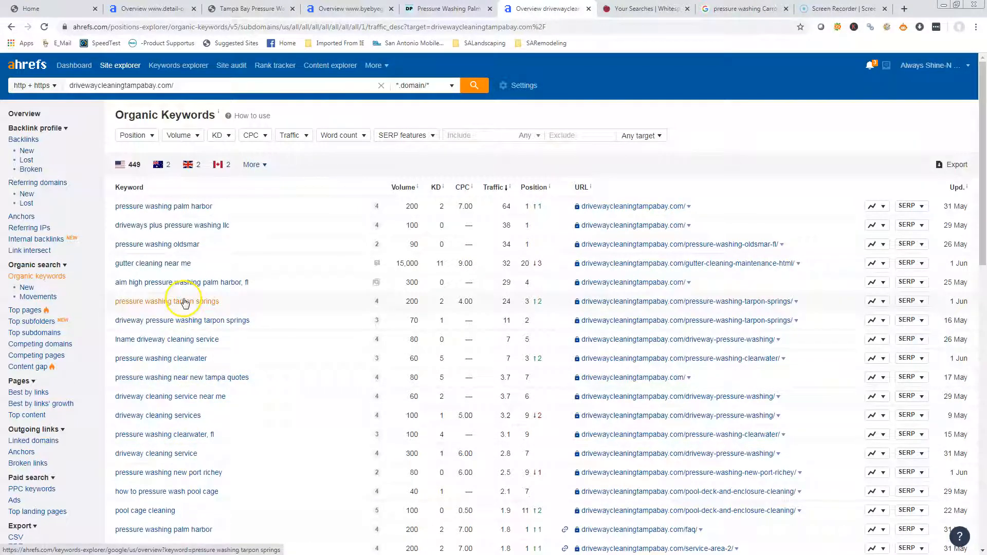
pyautogui.moveTo(174, 263)
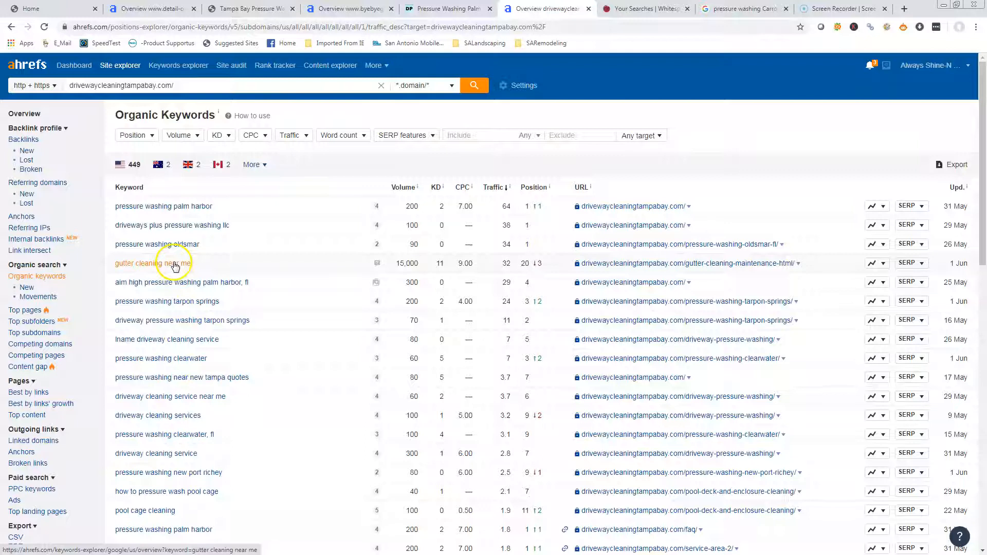
pyautogui.moveTo(156, 245)
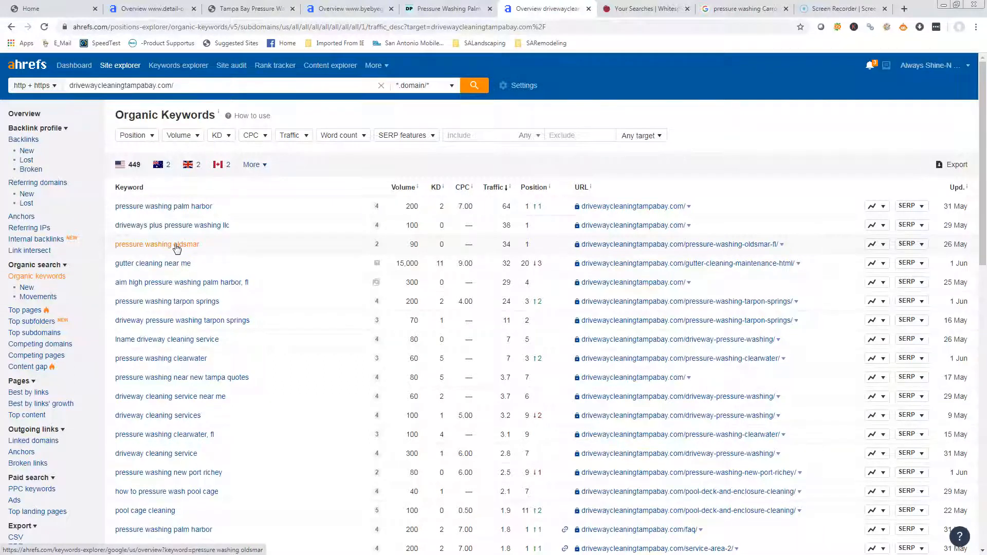
# - Scroll down the pressure washing Carrollwood Google results below the Grime Time-led map pack
pyautogui.scroll(-3)
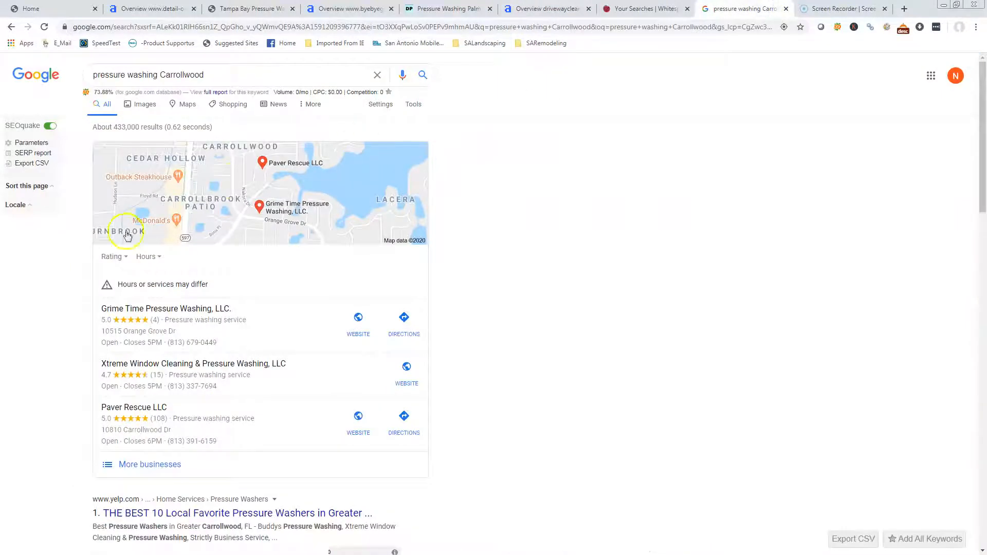
pyautogui.scroll(-3)
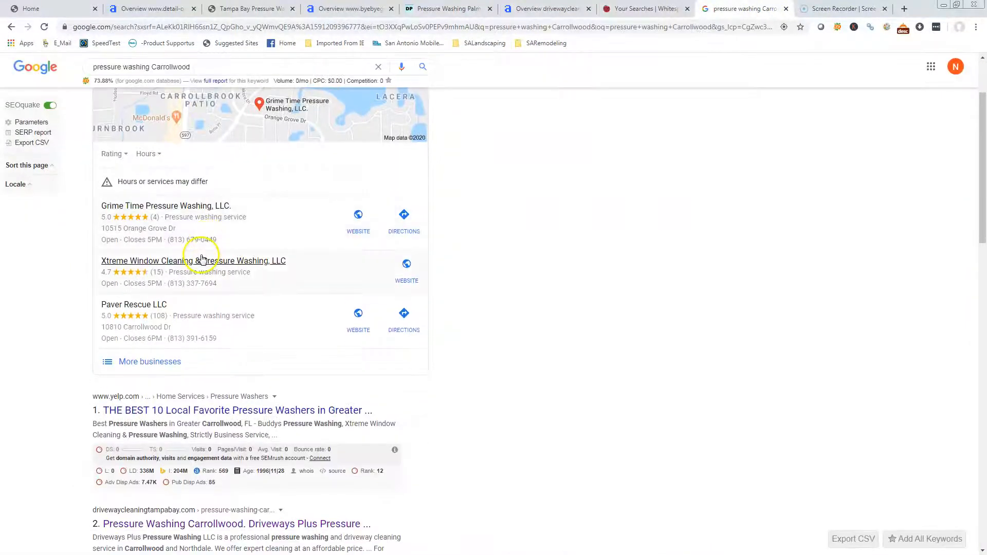
pyautogui.scroll(-3)
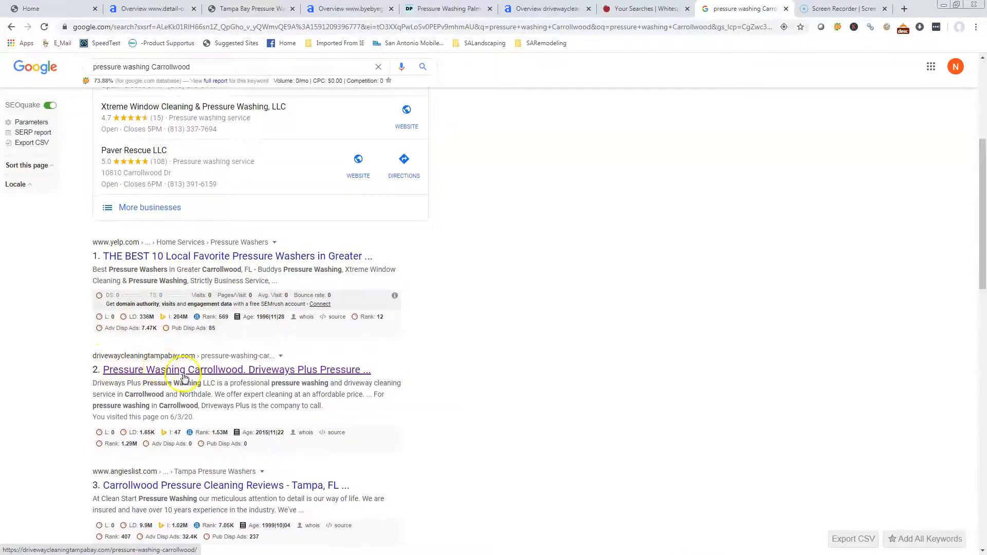
pyautogui.scroll(-3)
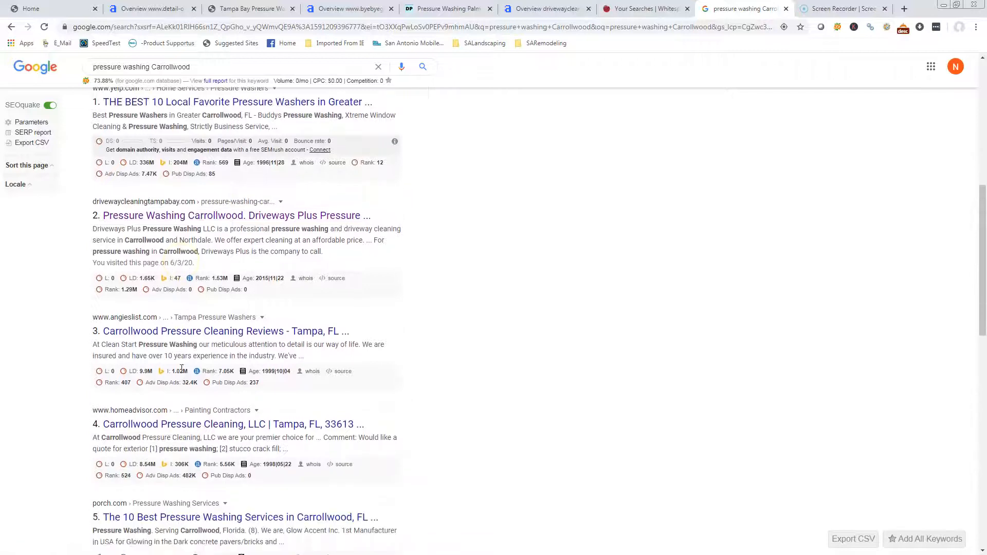
pyautogui.scroll(-3)
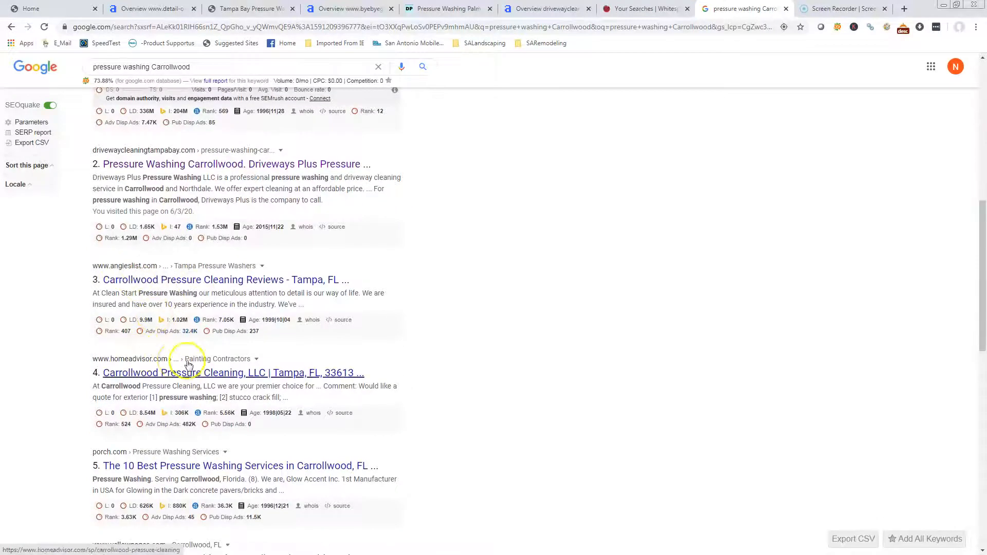
pyautogui.scroll(-3)
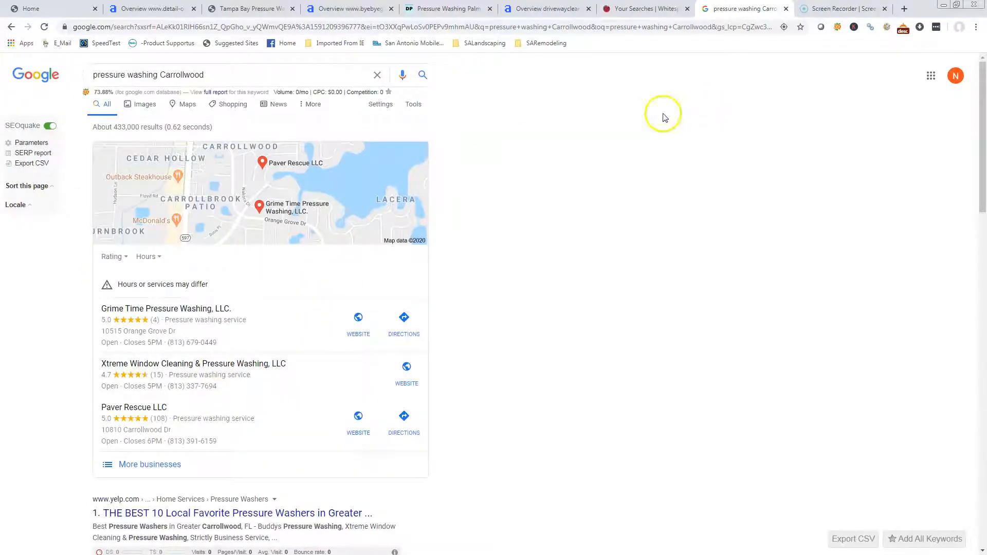
pyautogui.click(44, 8)
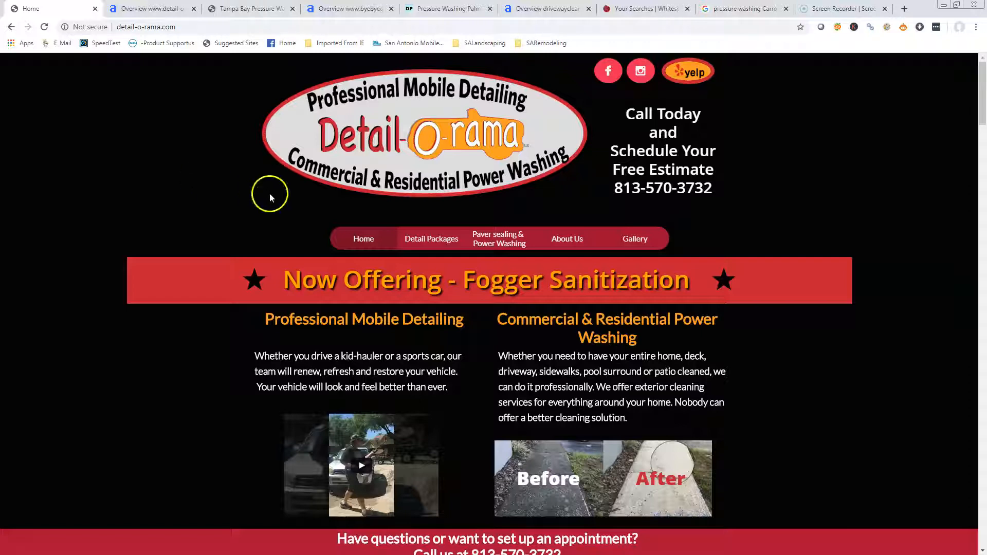
pyautogui.moveTo(145, 202)
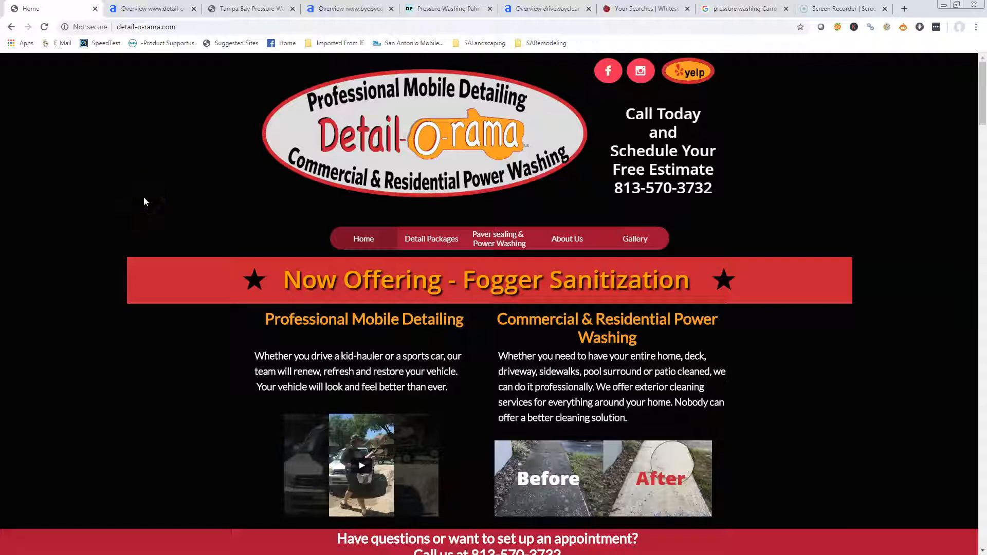